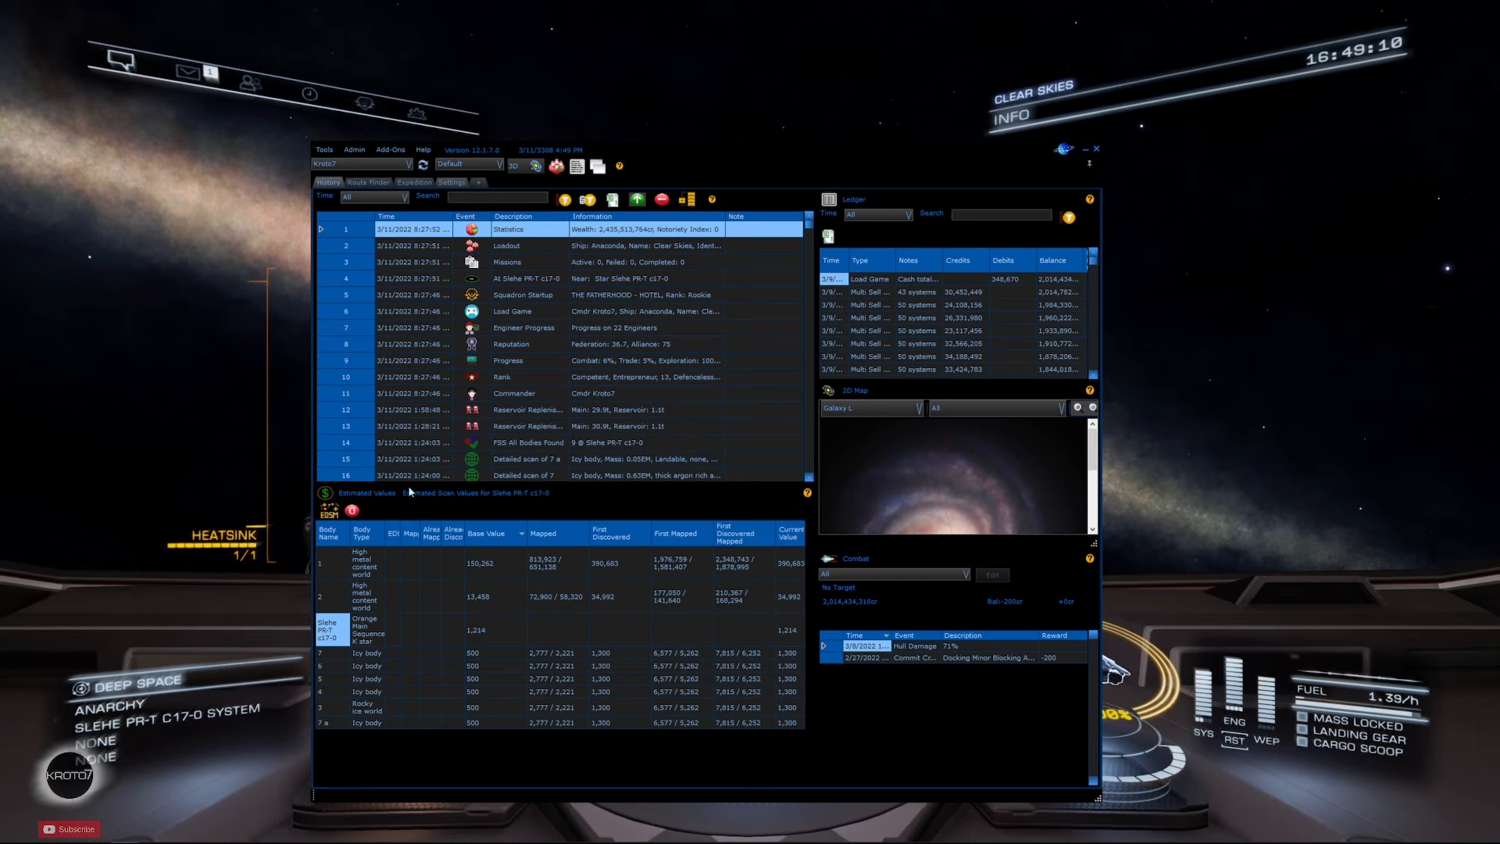
pyautogui.moveTo(943, 188)
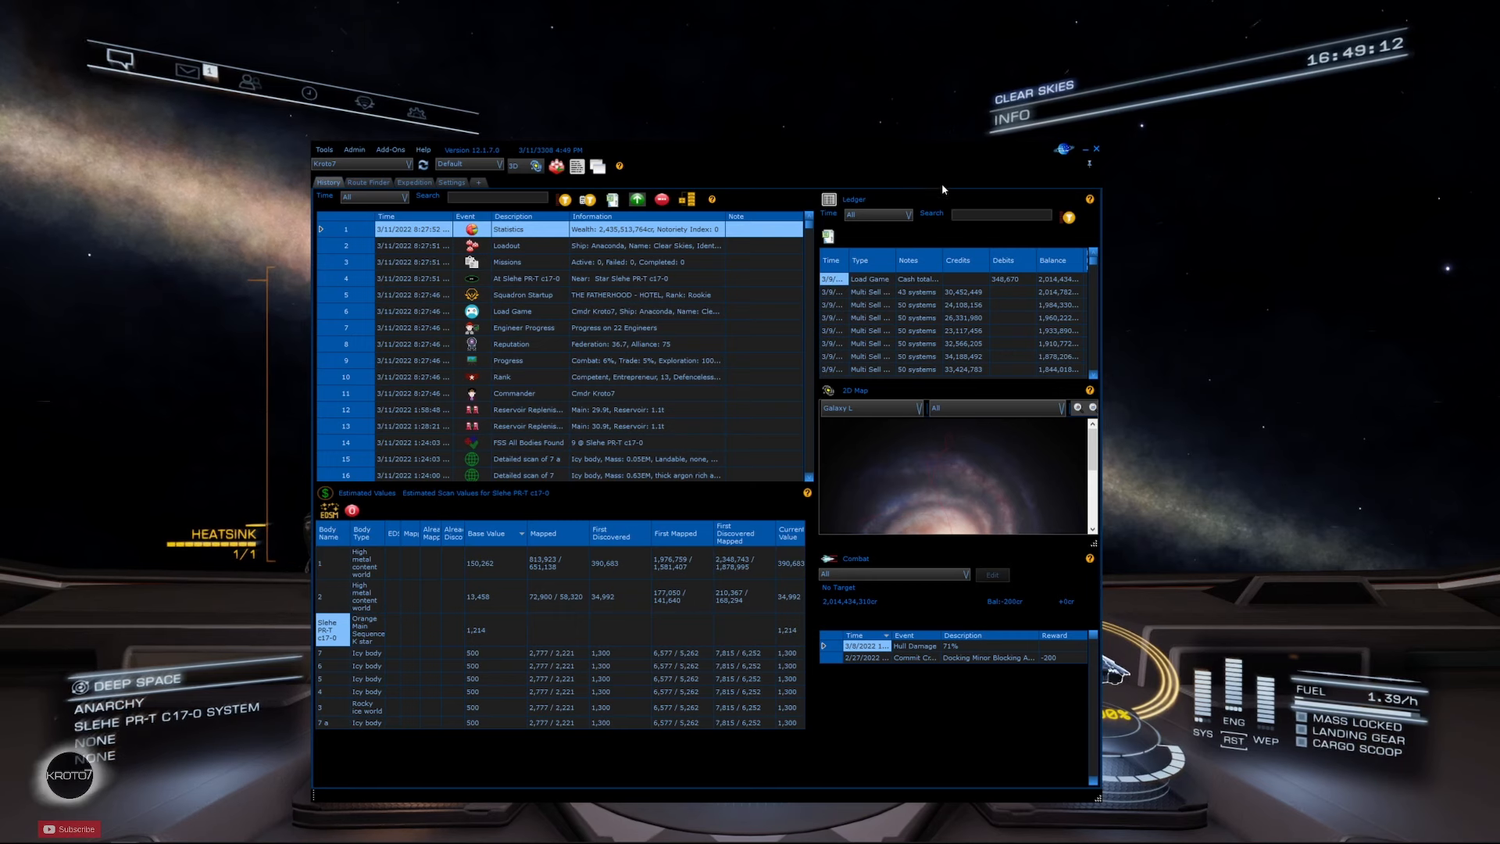